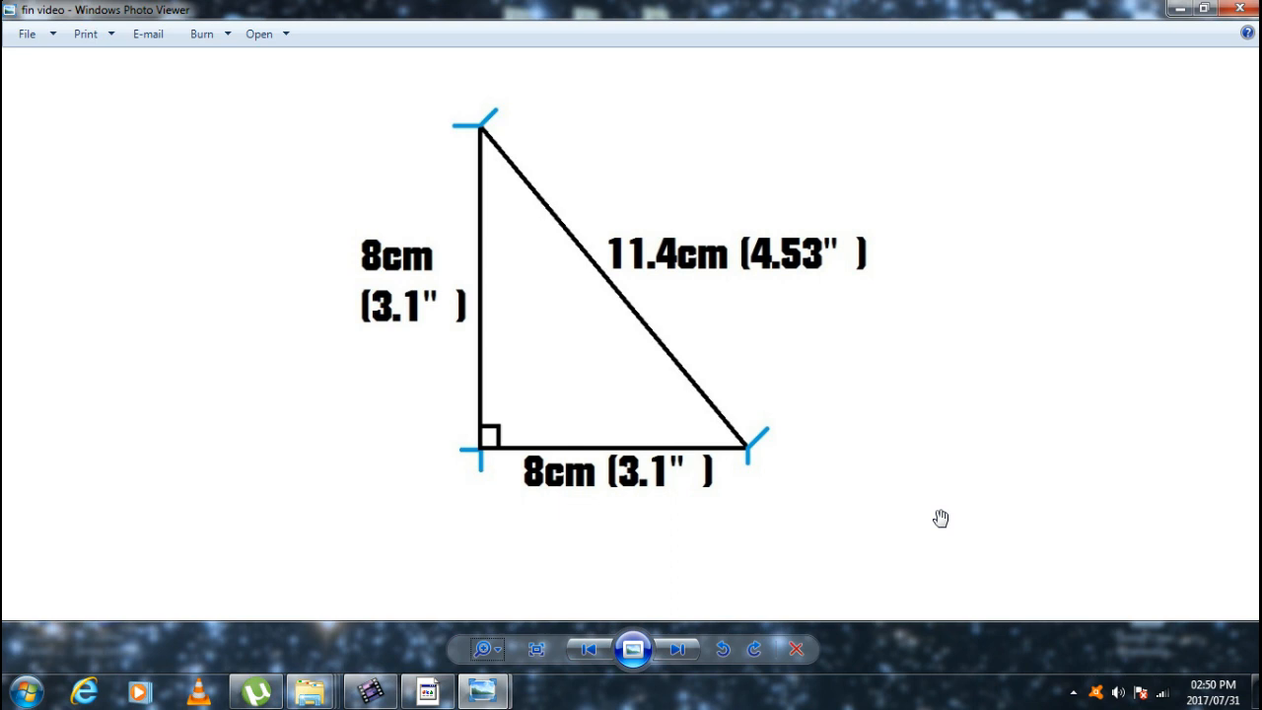
Advance from the right-triangle fin template to the trapezoid fin diagram with its cm/inch dimensions.
click(678, 647)
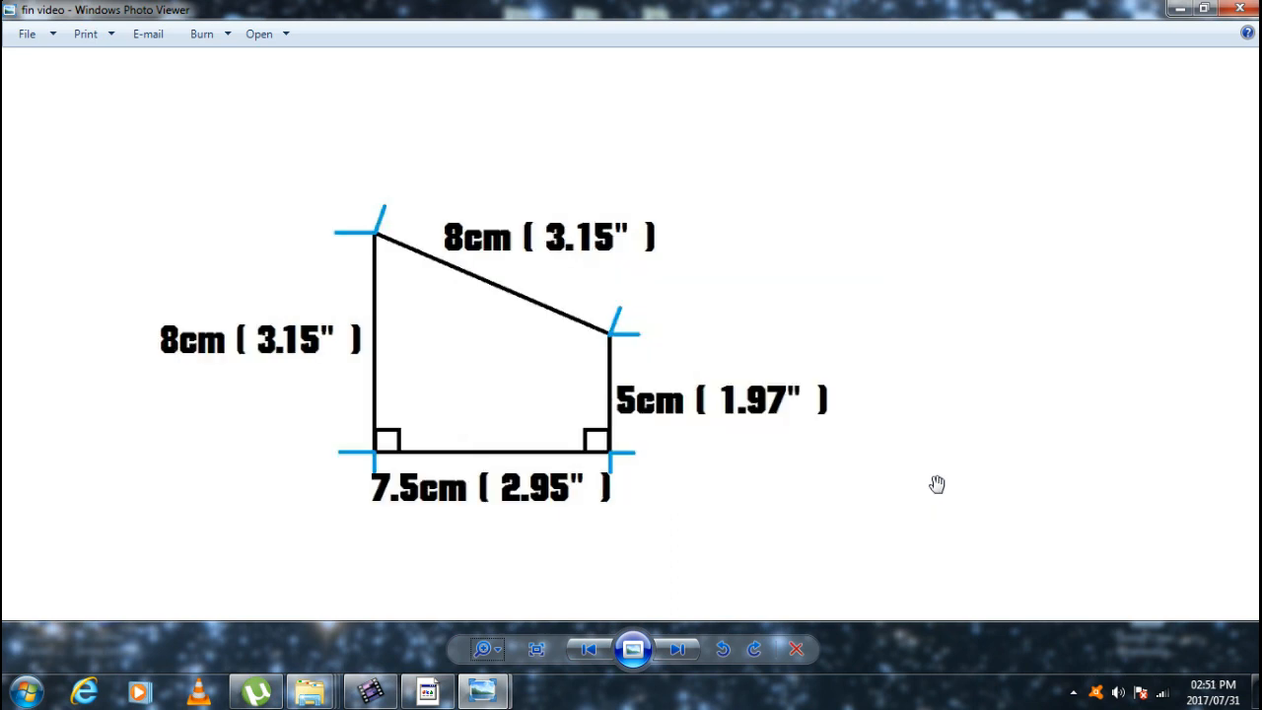